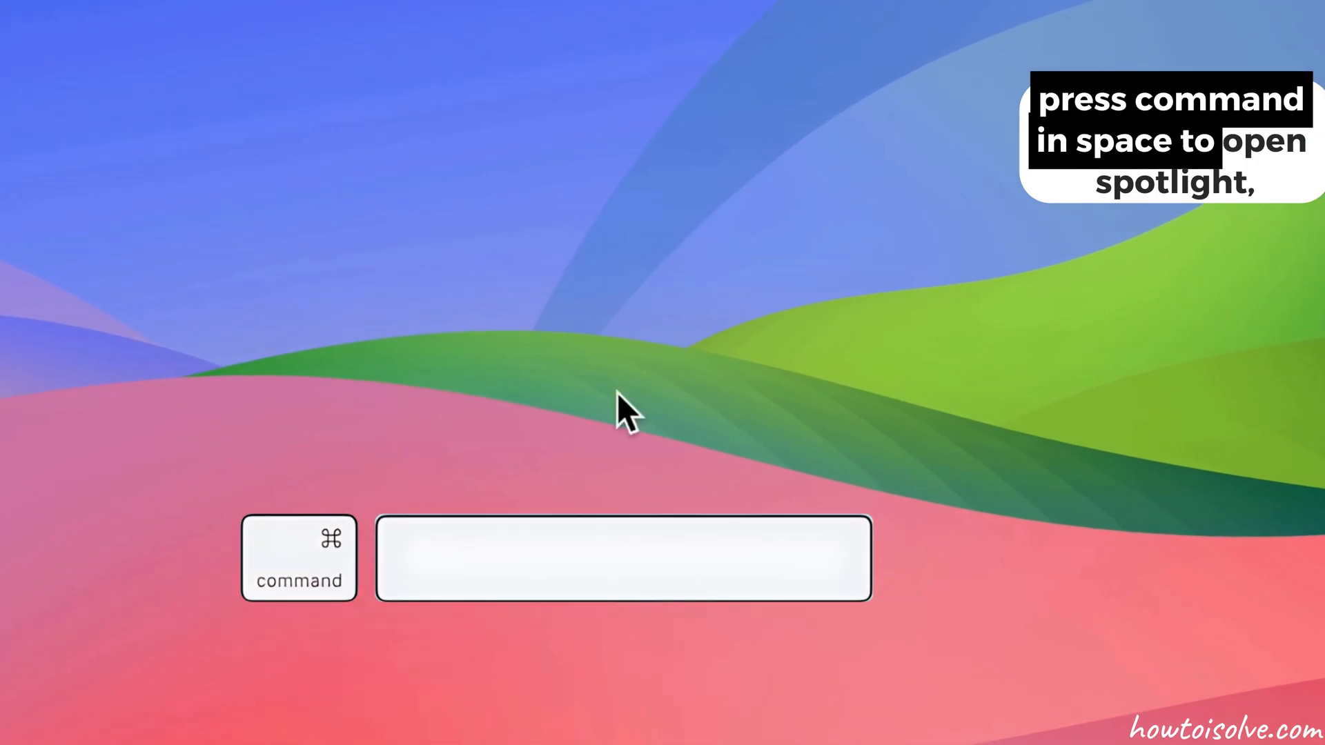
Launch the Passwords app from Finder's Applications folder via Go > Applications
{"action": "type", "text": "scr"}
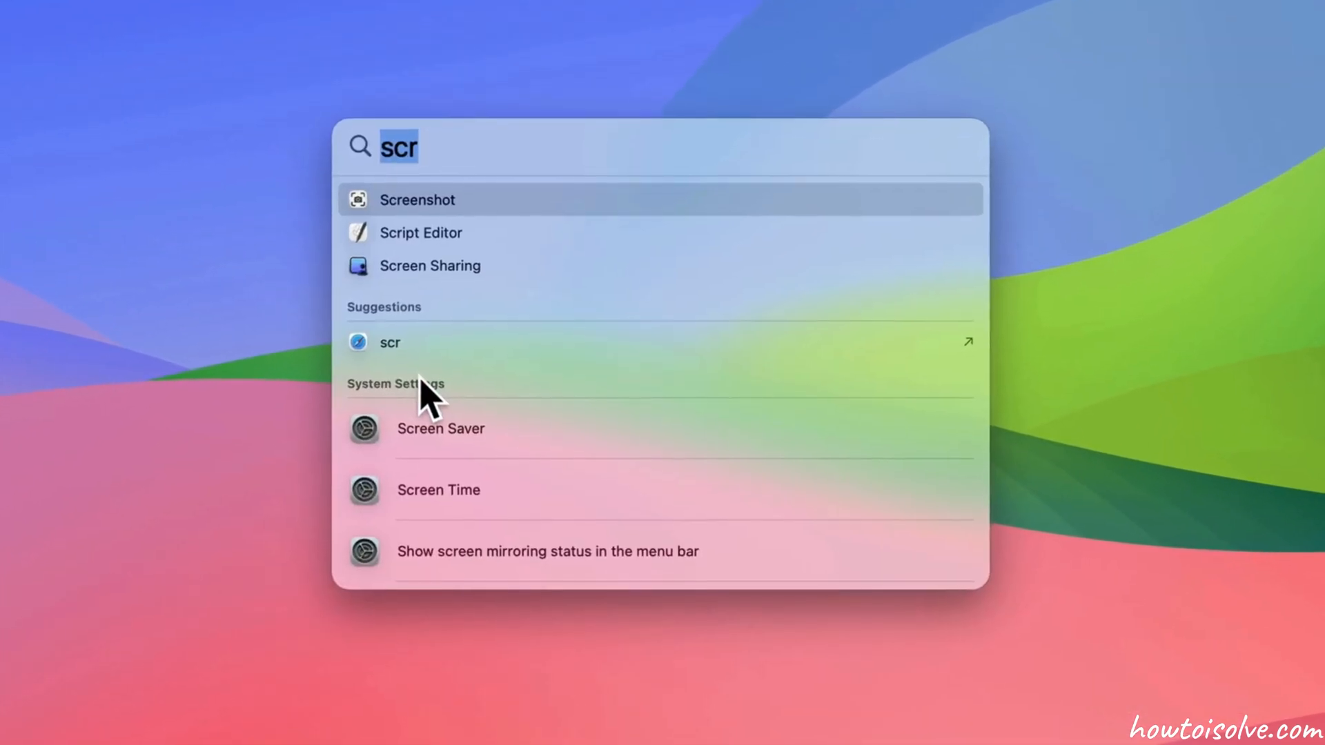
{"action": "type", "text": "passwords"}
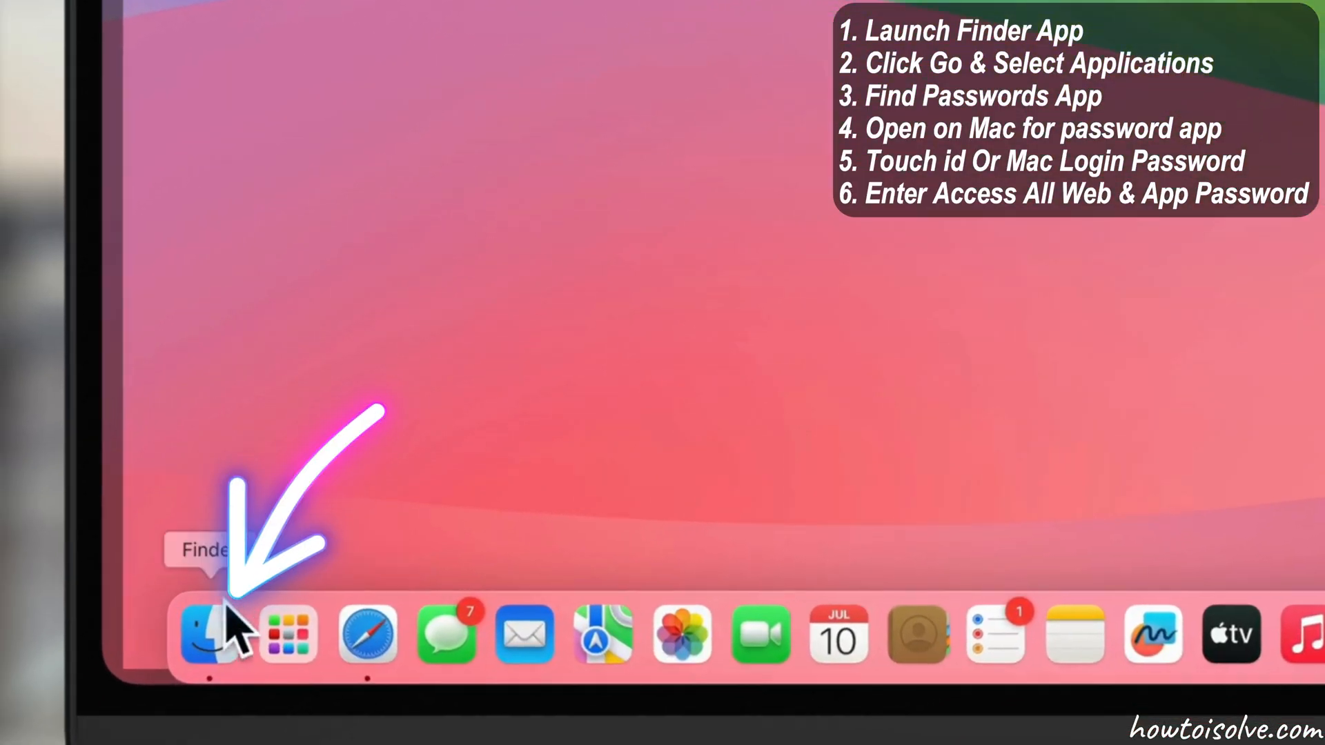
{"action": "left_click", "coordinate": [215, 634]}
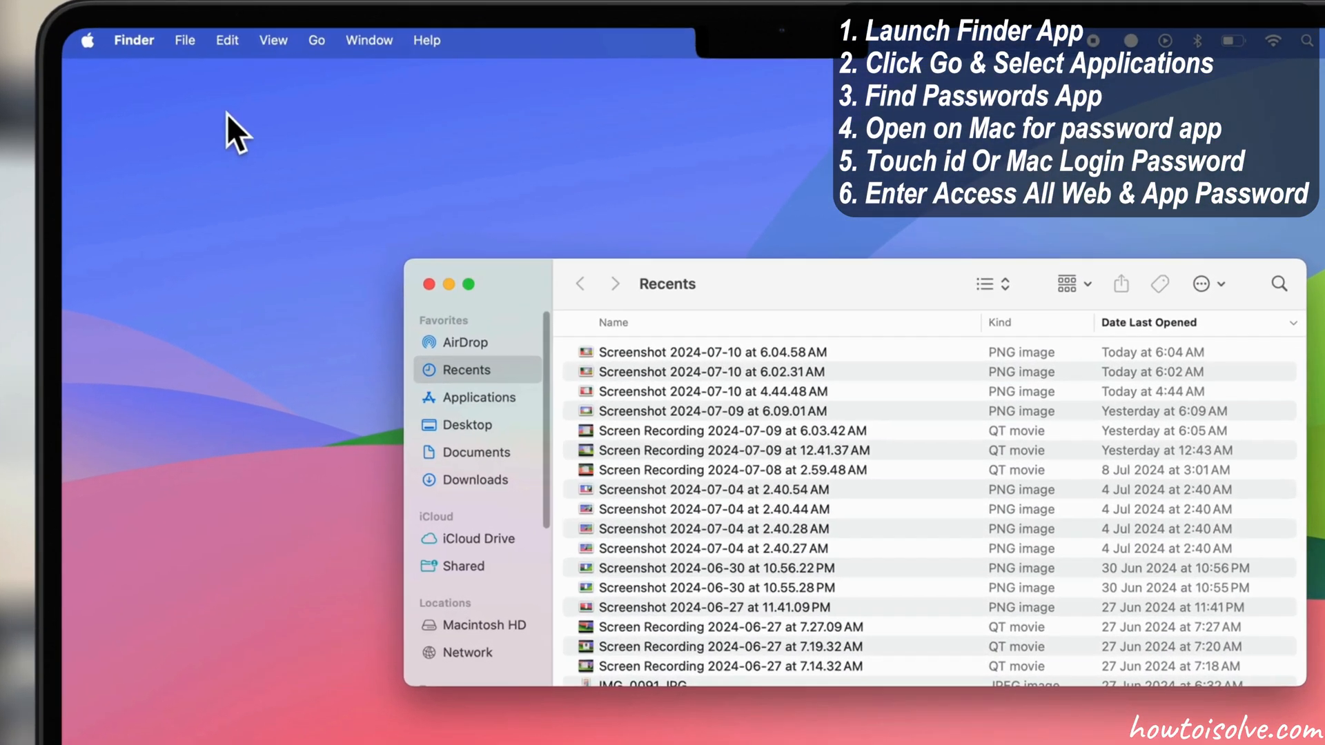
{"action": "left_click", "coordinate": [317, 40]}
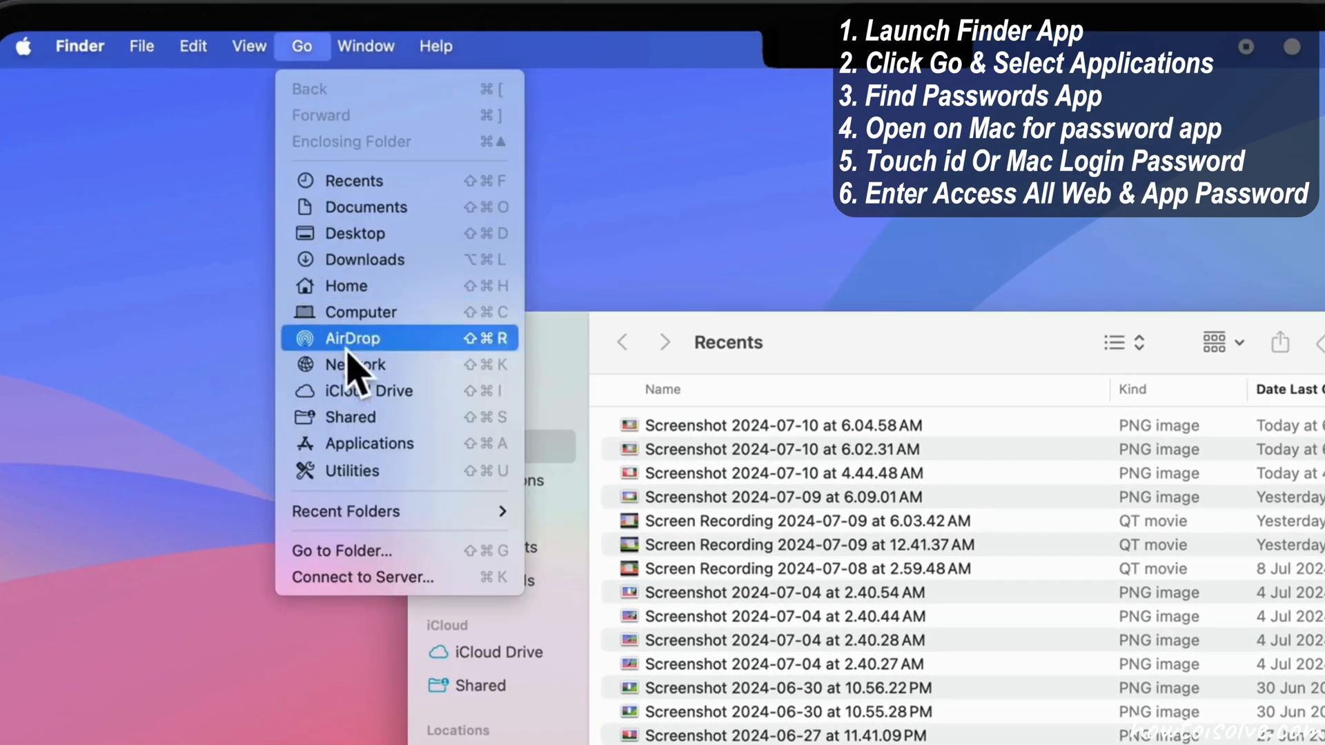
{"action": "left_click", "coordinate": [378, 443]}
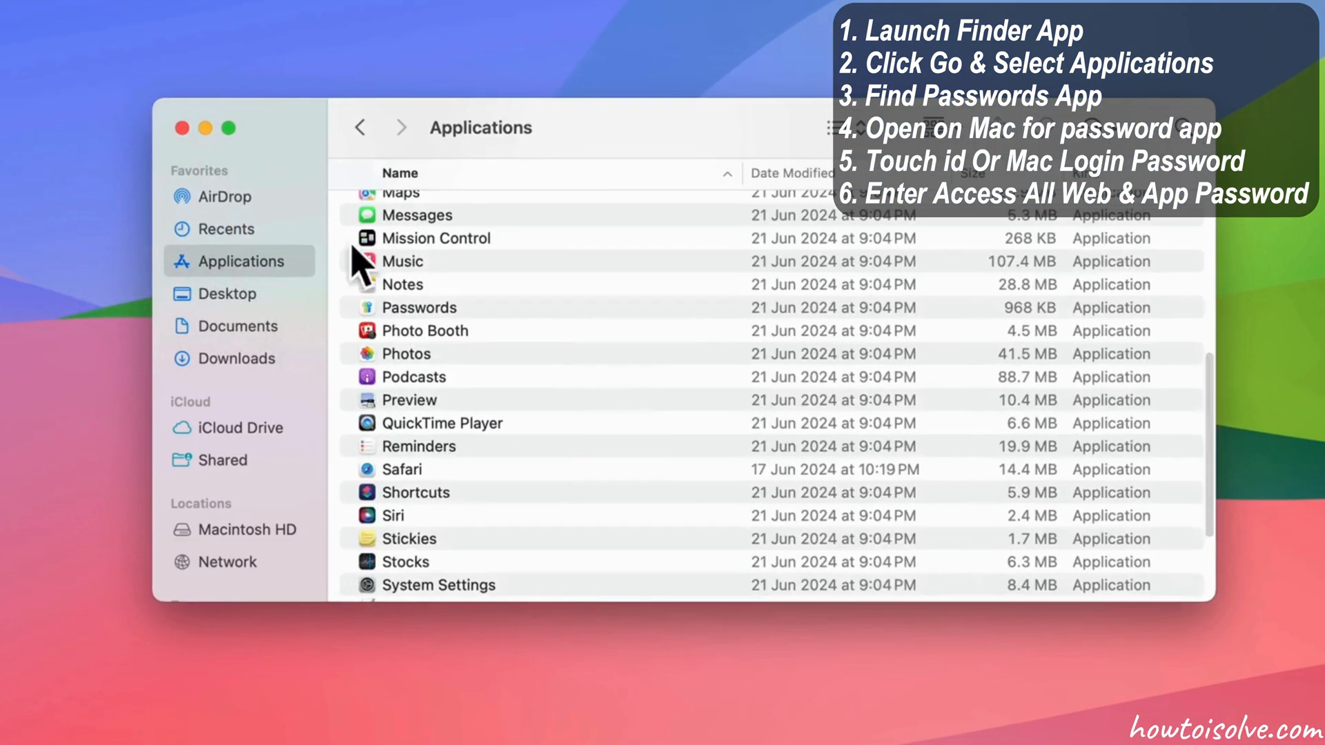
{"action": "left_click", "coordinate": [420, 307]}
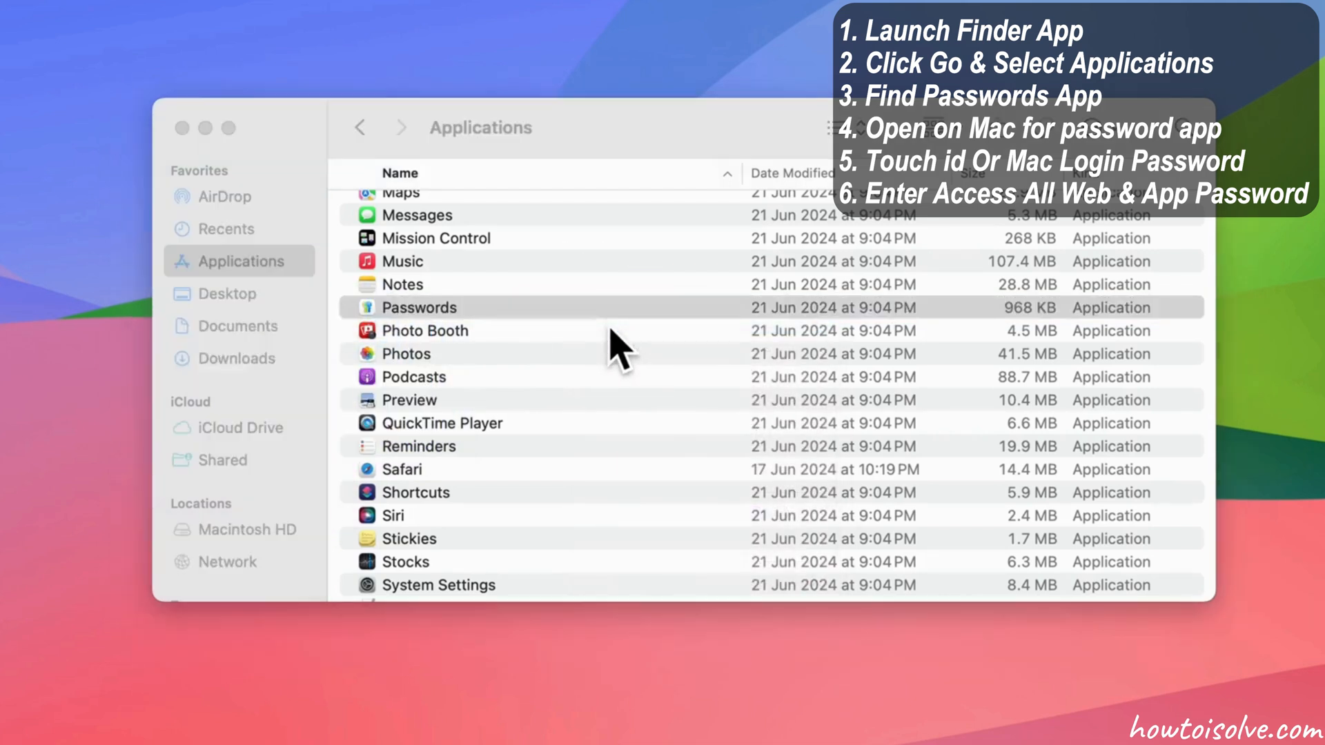
{"action": "double_click", "coordinate": [418, 306]}
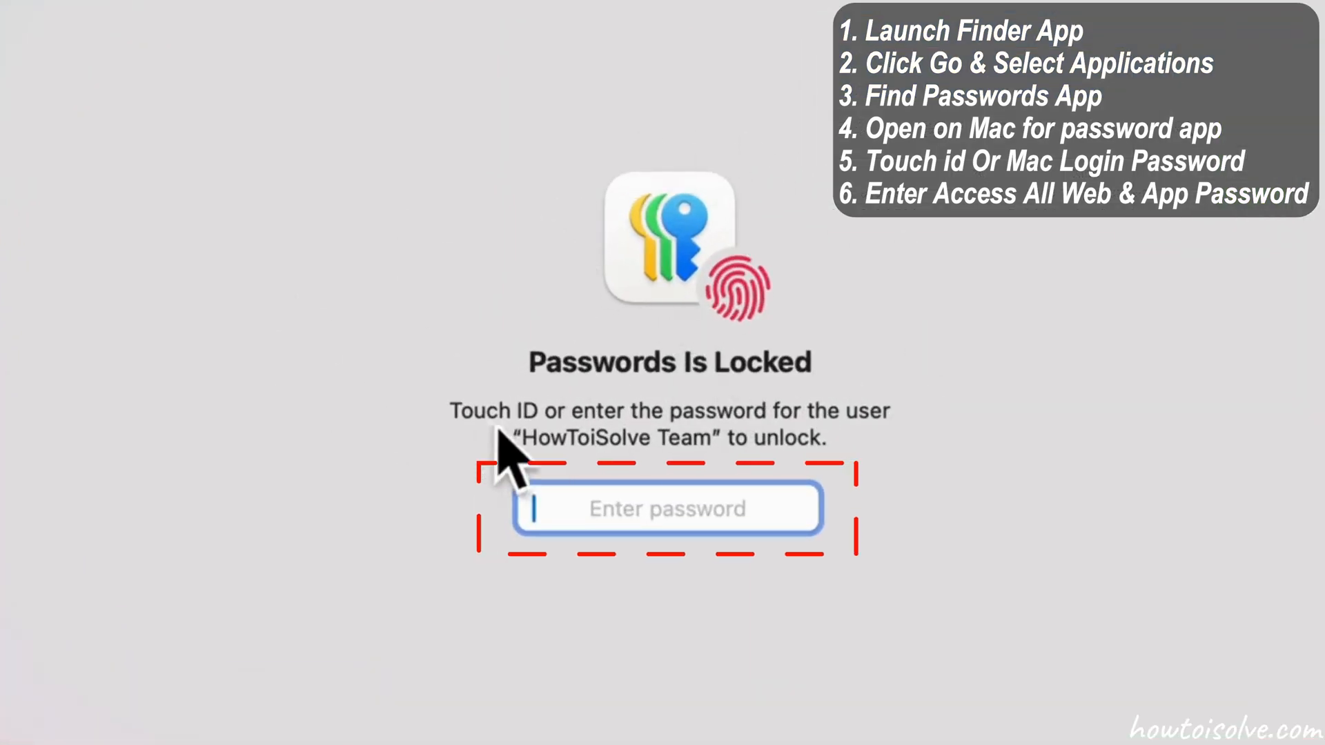
{"action": "mouse_move", "coordinate": [740, 478]}
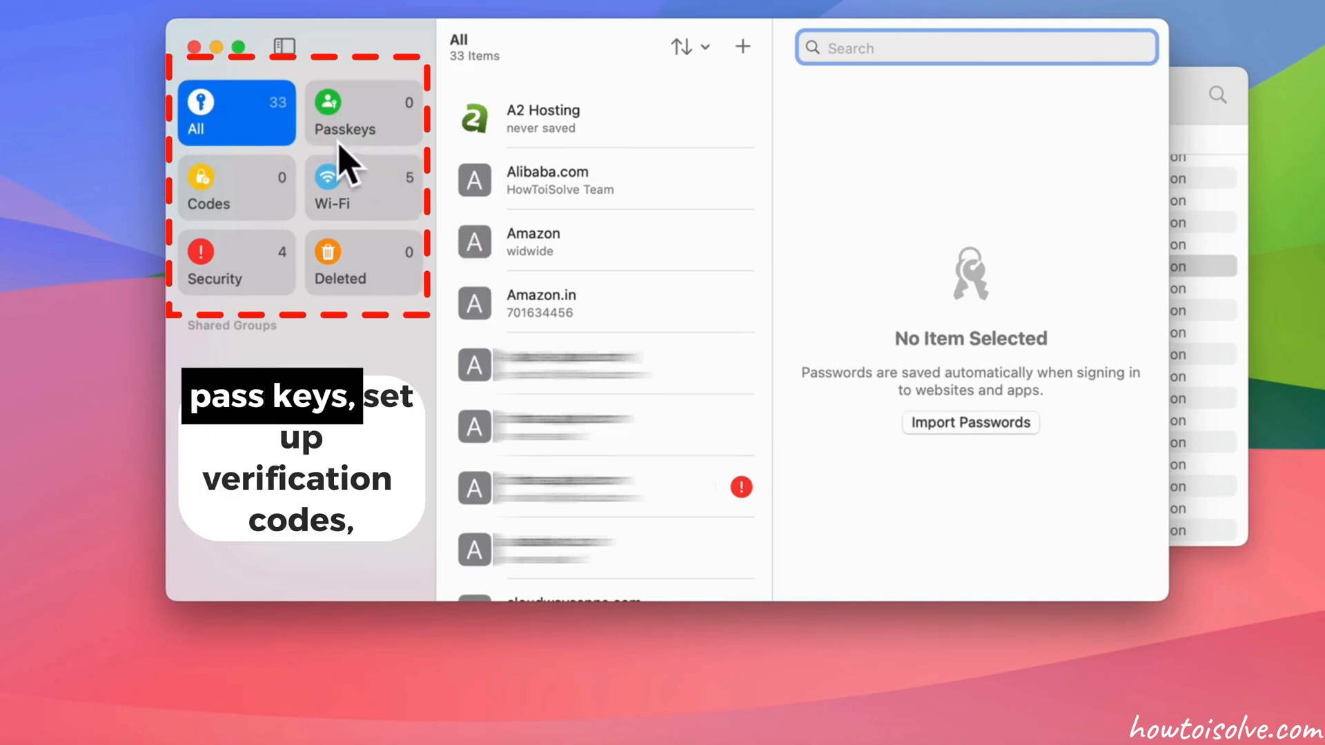
{"action": "left_click", "coordinate": [234, 186]}
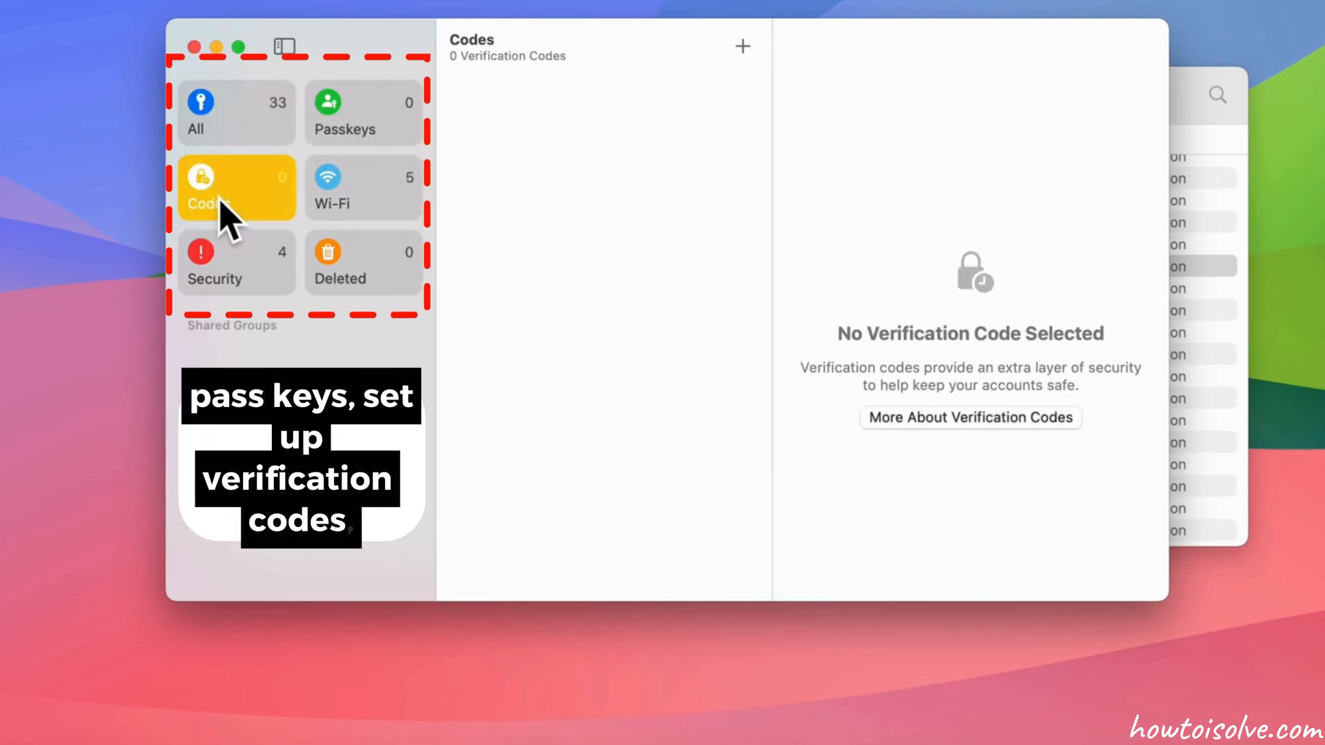
{"action": "left_click", "coordinate": [363, 187]}
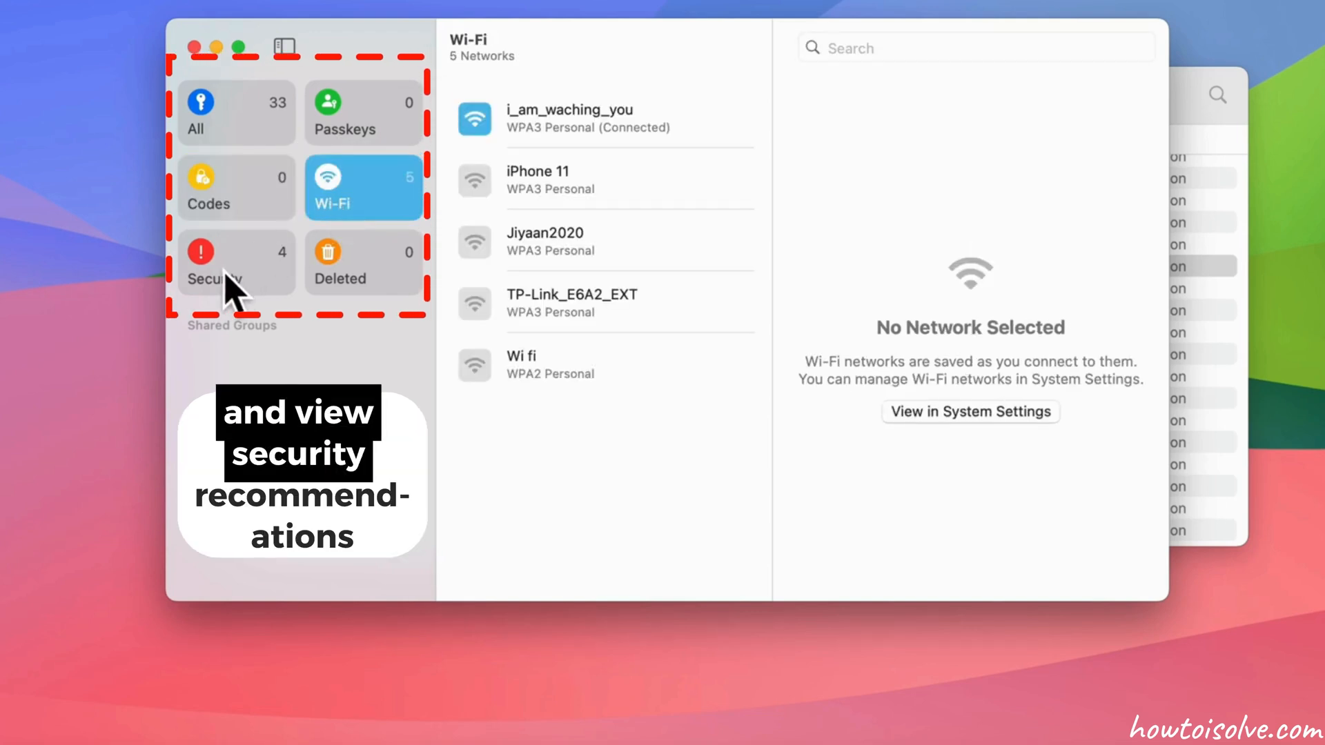
{"action": "left_click", "coordinate": [234, 262]}
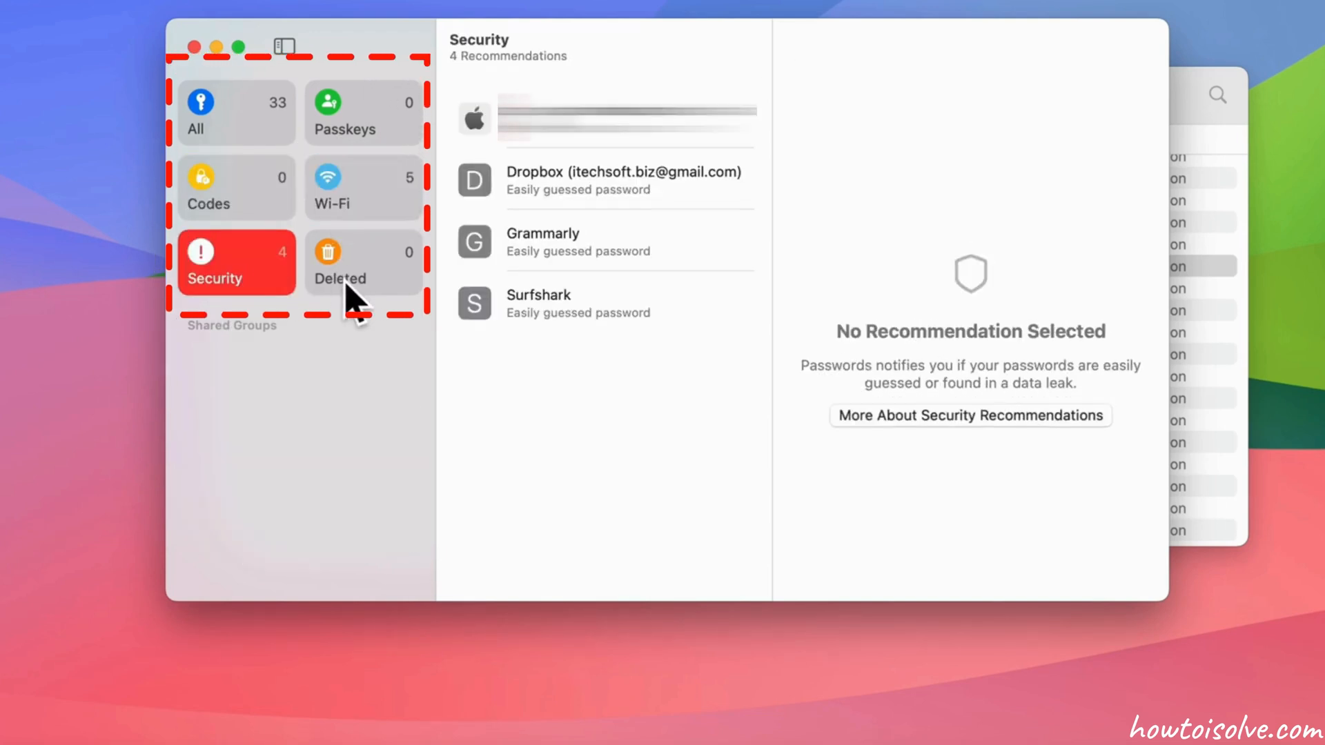
{"action": "left_click", "coordinate": [363, 262]}
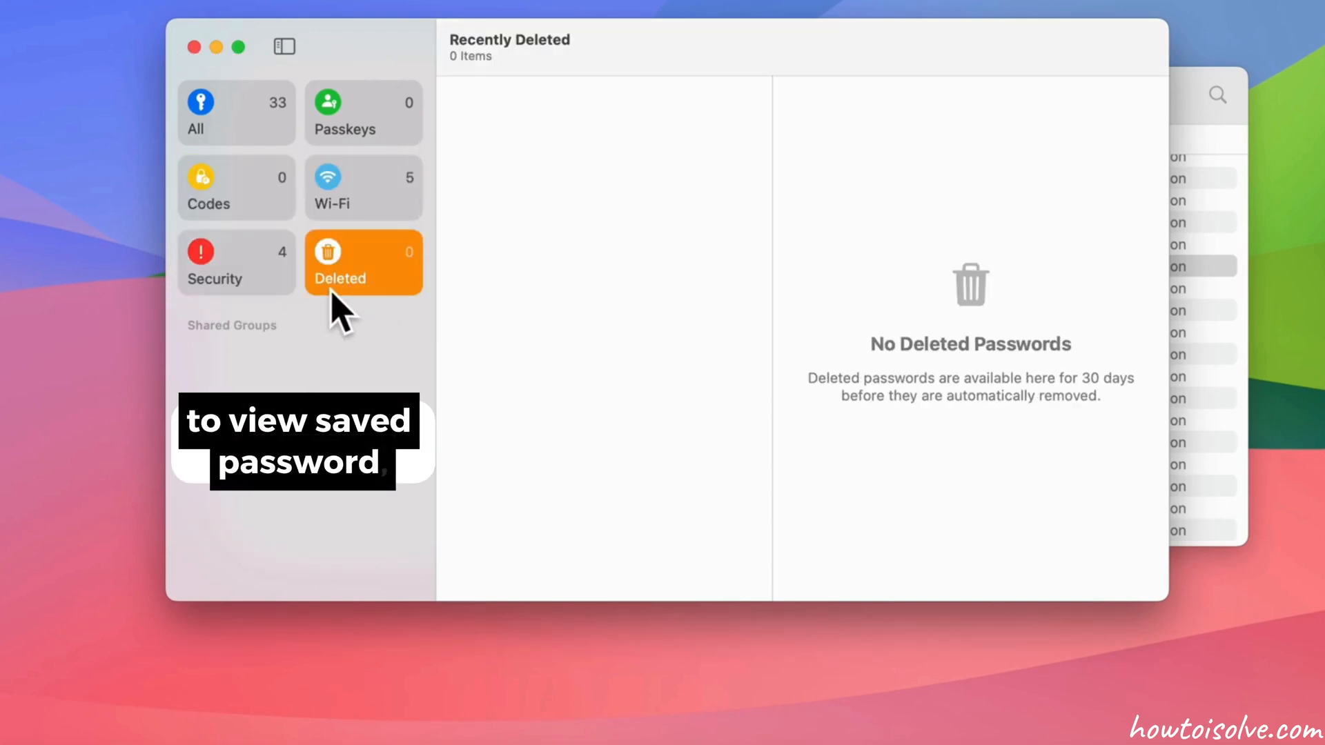
{"action": "left_click", "coordinate": [236, 112]}
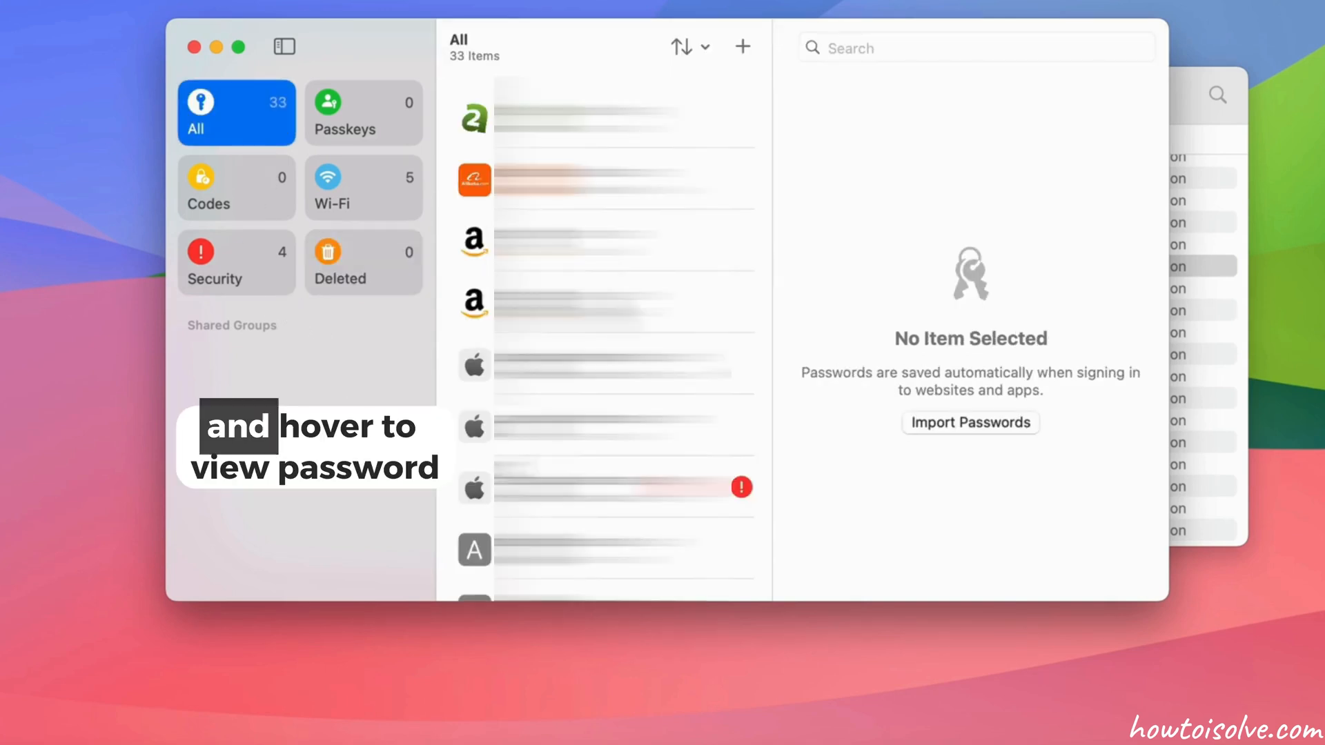
{"action": "scroll", "scroll_direction": "down", "scroll_amount": 3}
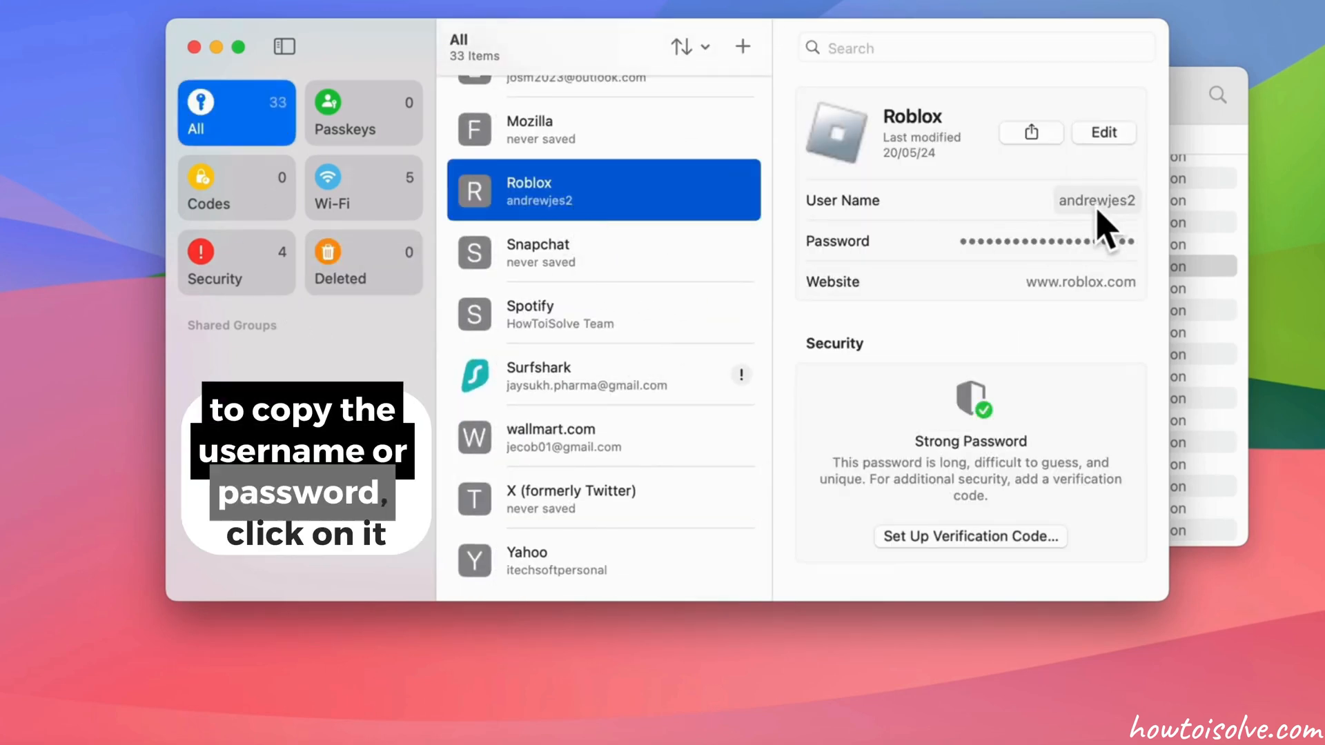
{"action": "left_click", "coordinate": [1045, 240]}
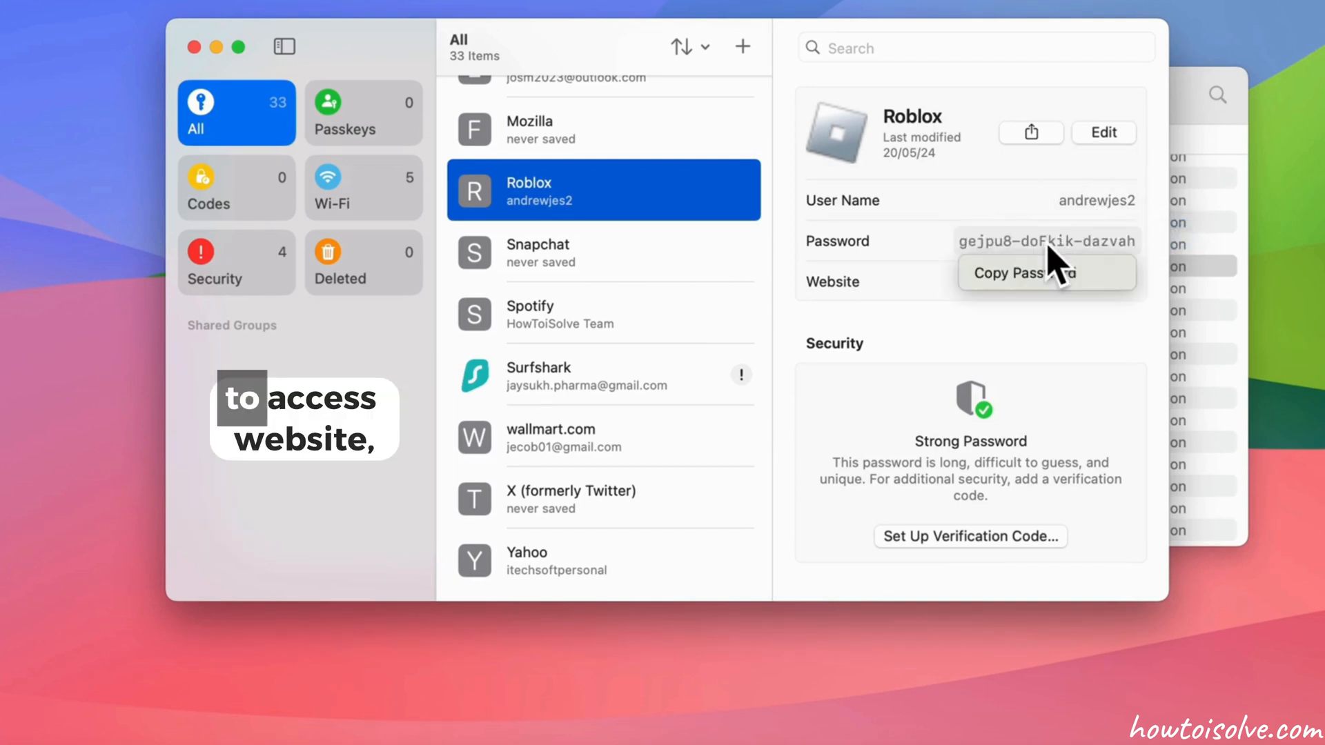
{"action": "left_click", "coordinate": [1080, 281]}
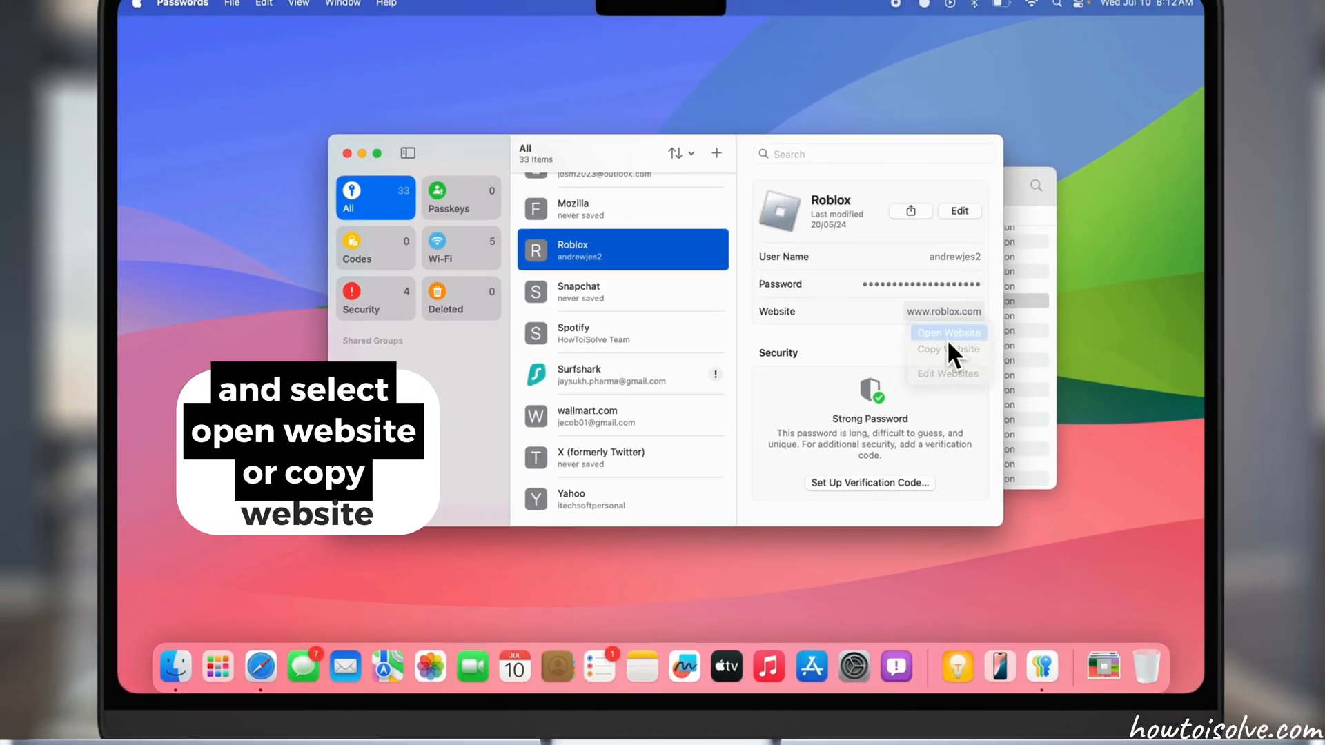
{"action": "left_click", "coordinate": [947, 332]}
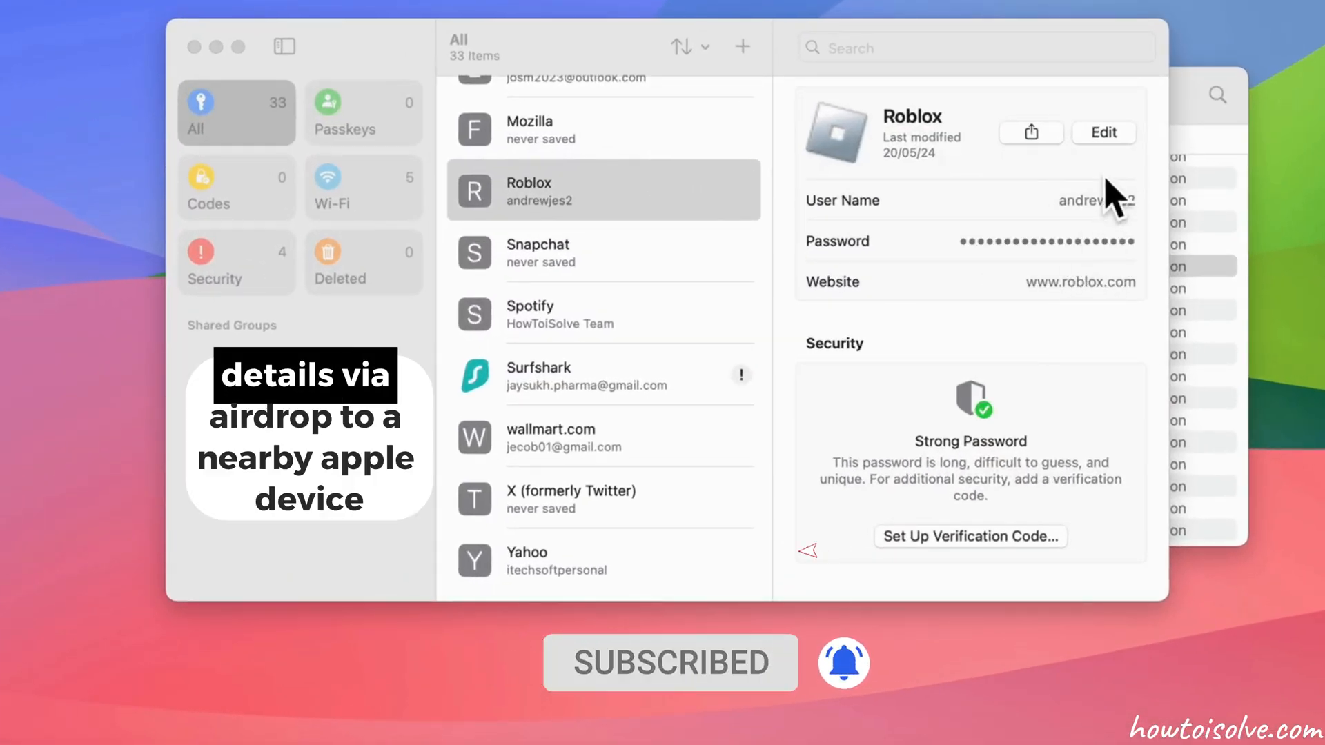
{"action": "left_click", "coordinate": [1029, 133]}
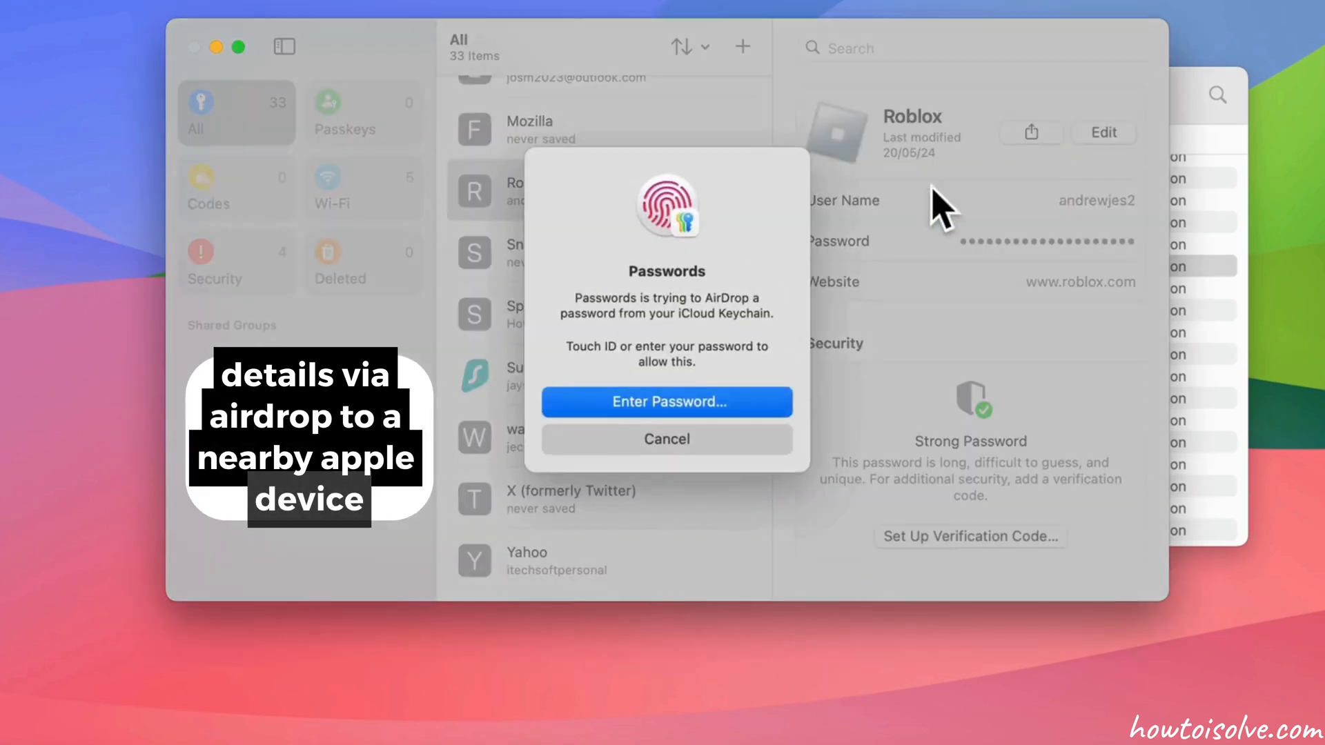
{"action": "left_click", "coordinate": [665, 439]}
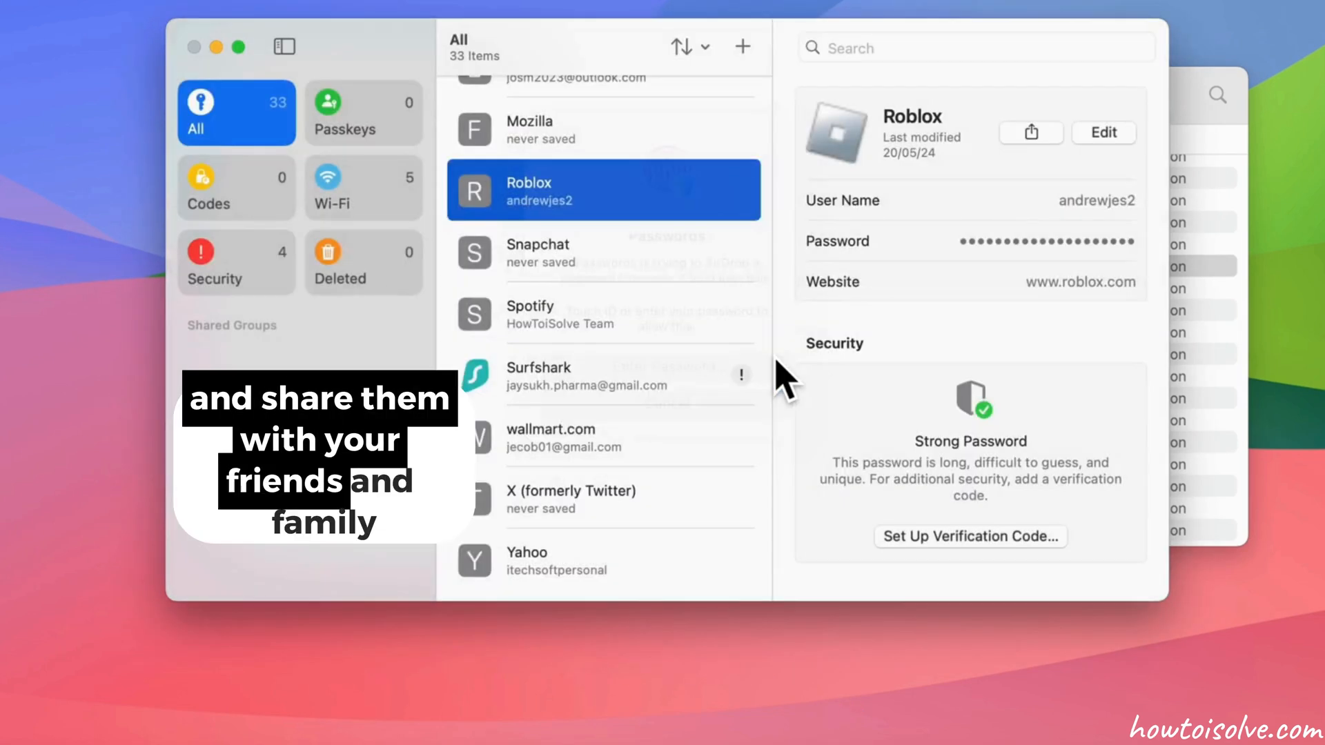
{"action": "left_click", "coordinate": [1030, 132]}
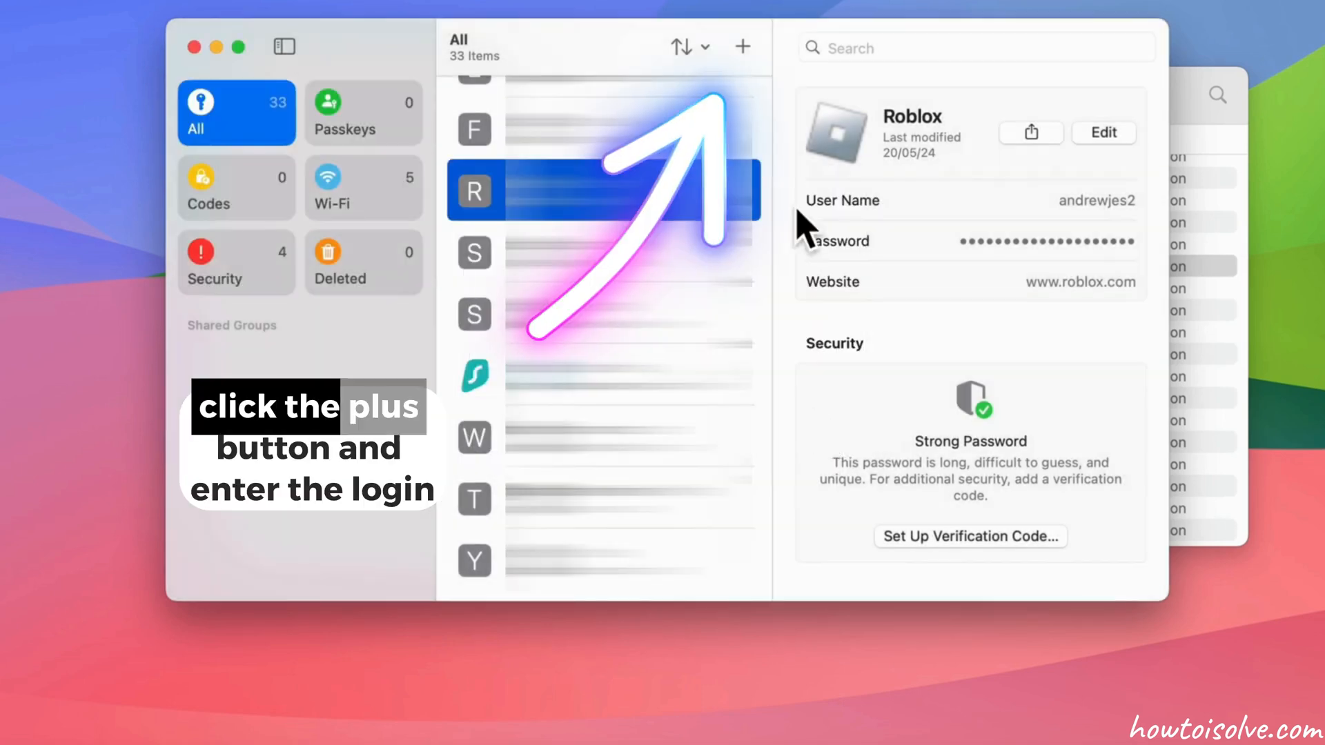
Start a blank New Password entry and move through its Password and Notes fields
{"action": "left_click", "coordinate": [741, 47]}
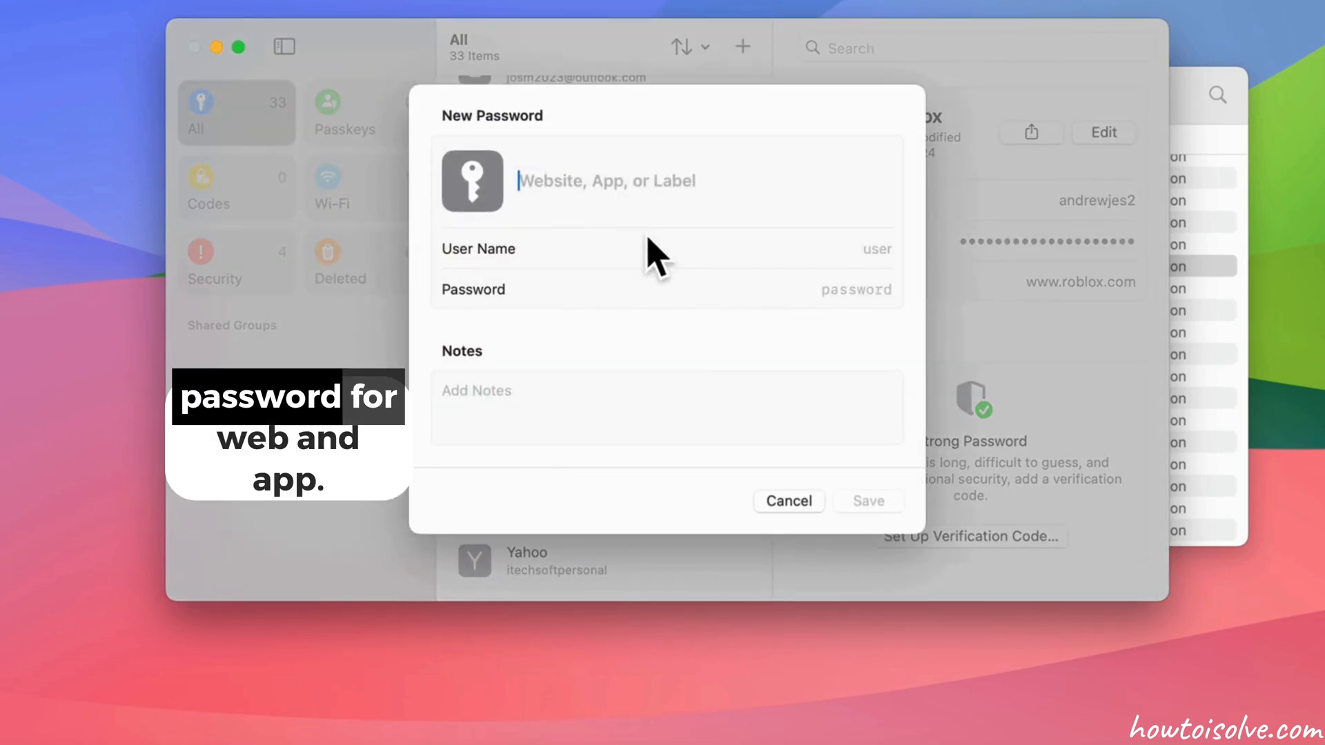
{"action": "left_click", "coordinate": [853, 288]}
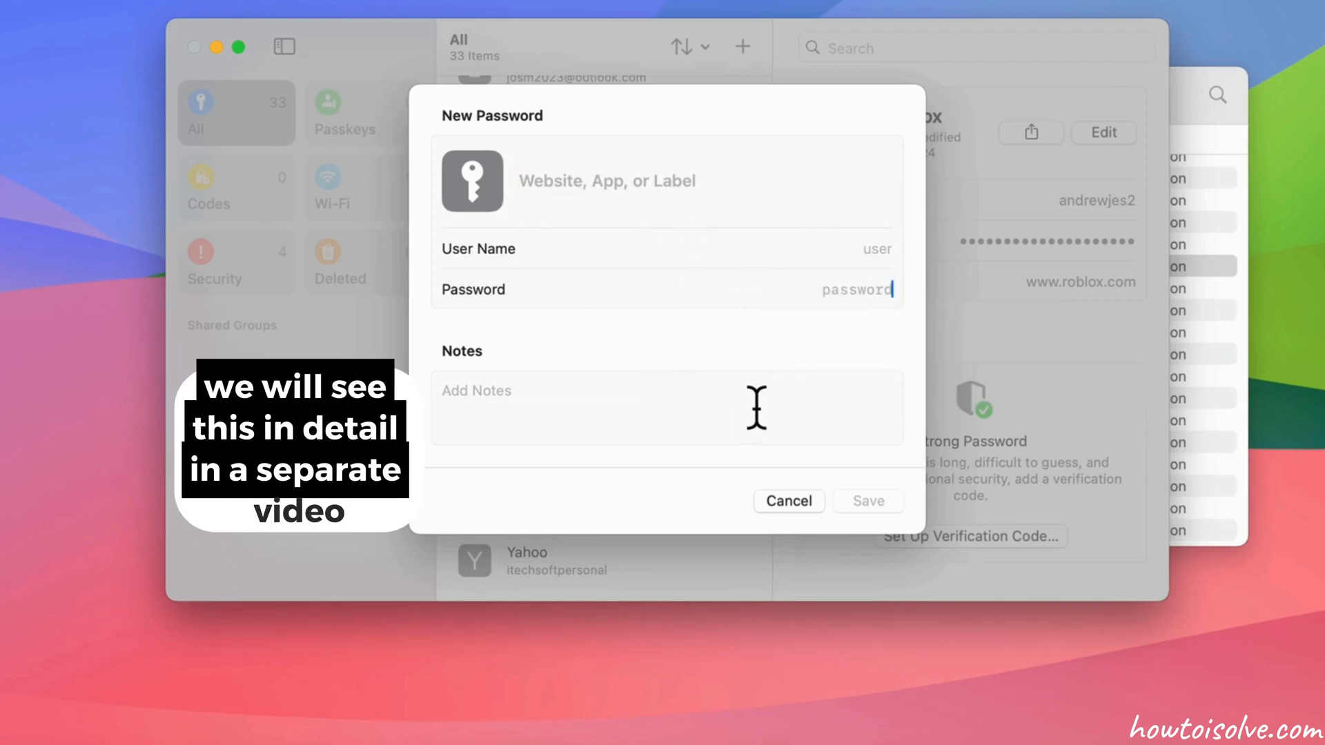
{"action": "left_click", "coordinate": [787, 501]}
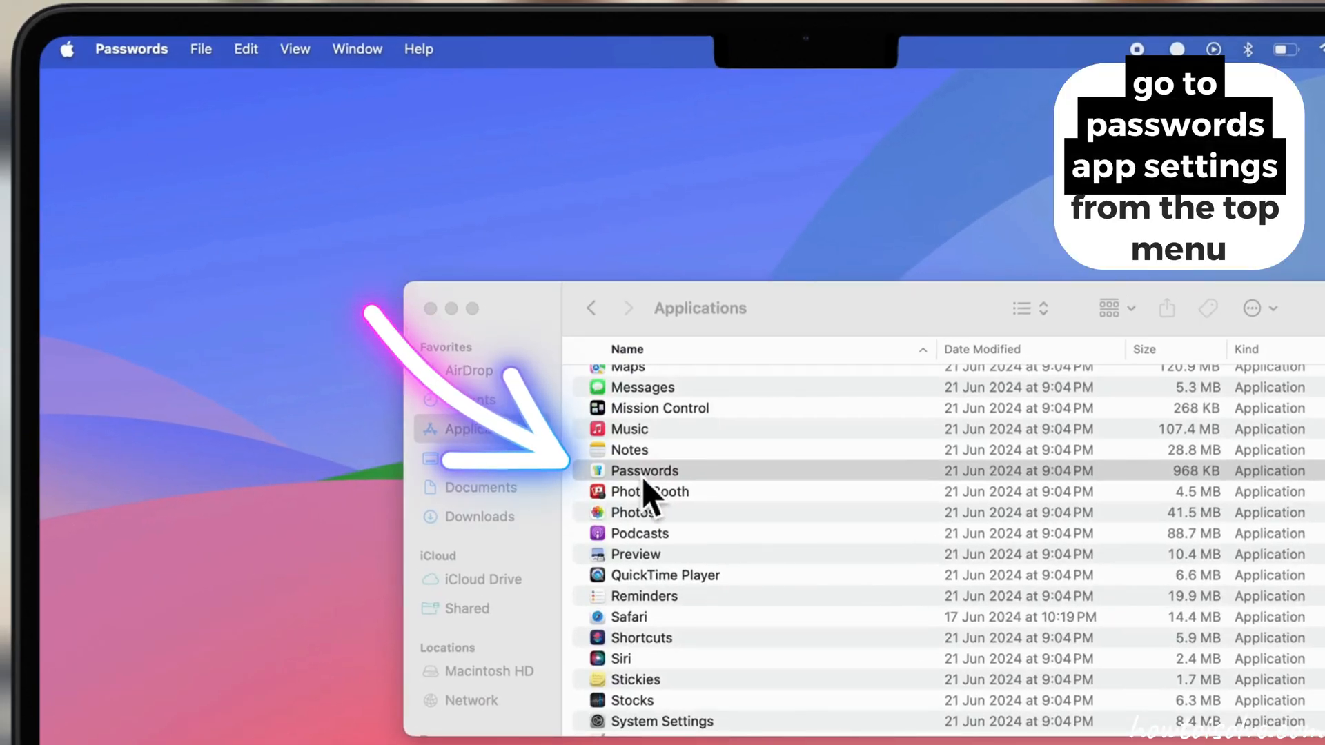
Enable Show Passwords in Menu Bar from the Passwords app settings
{"action": "left_click", "coordinate": [131, 48]}
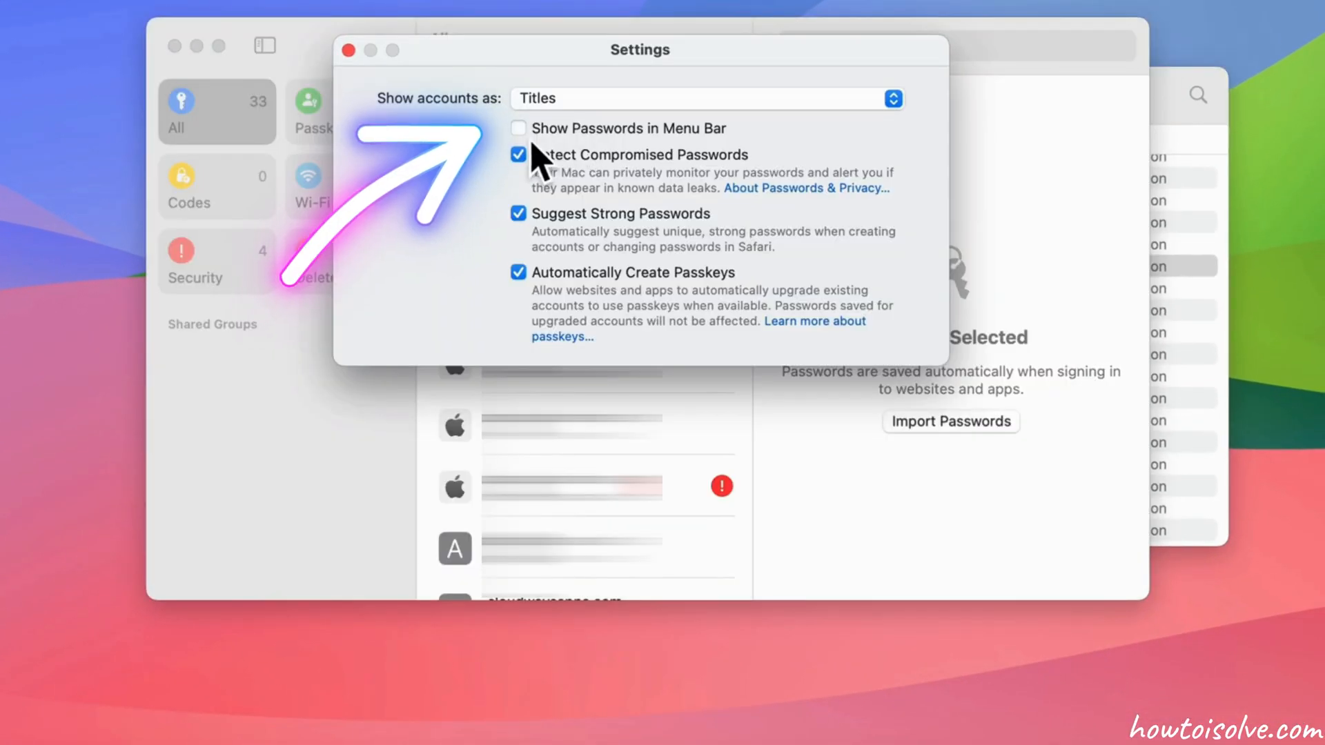
{"action": "left_click", "coordinate": [518, 127]}
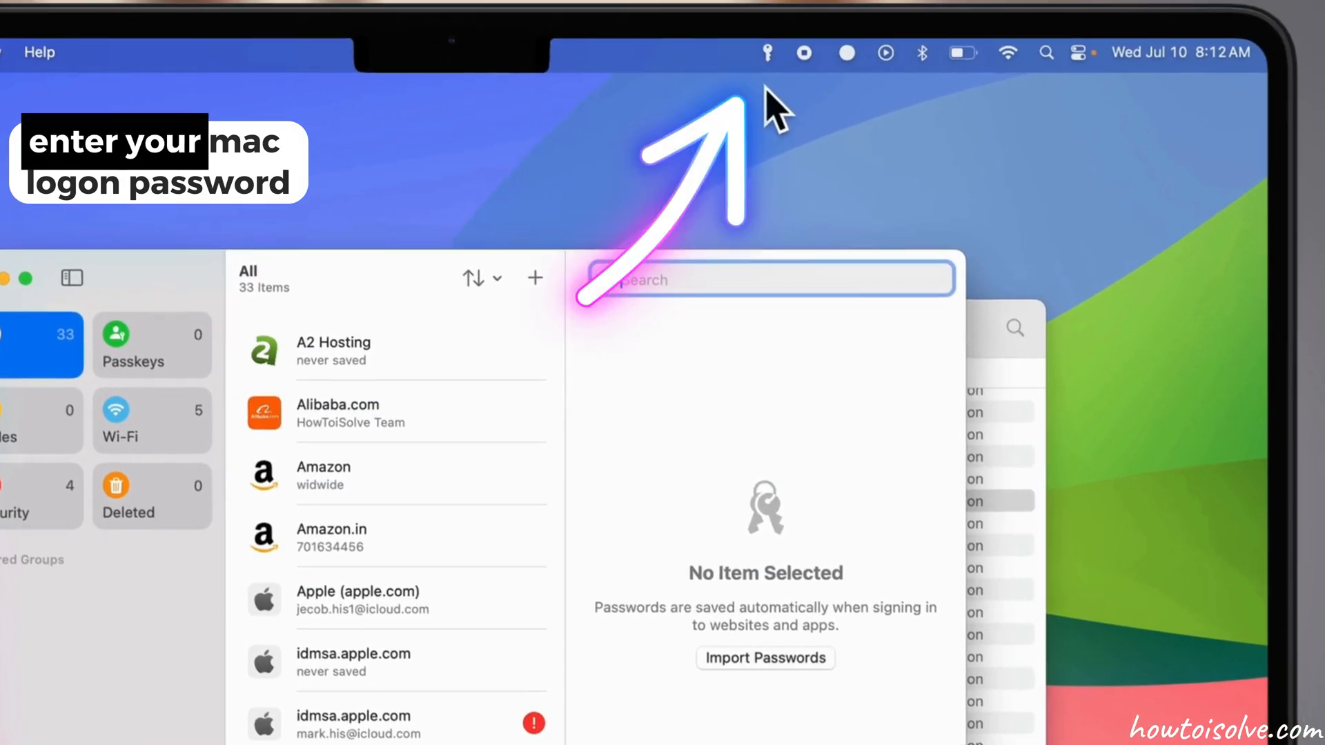
Show the wallmart.com login details from the menu-bar passwords popover
{"action": "left_click", "coordinate": [768, 53]}
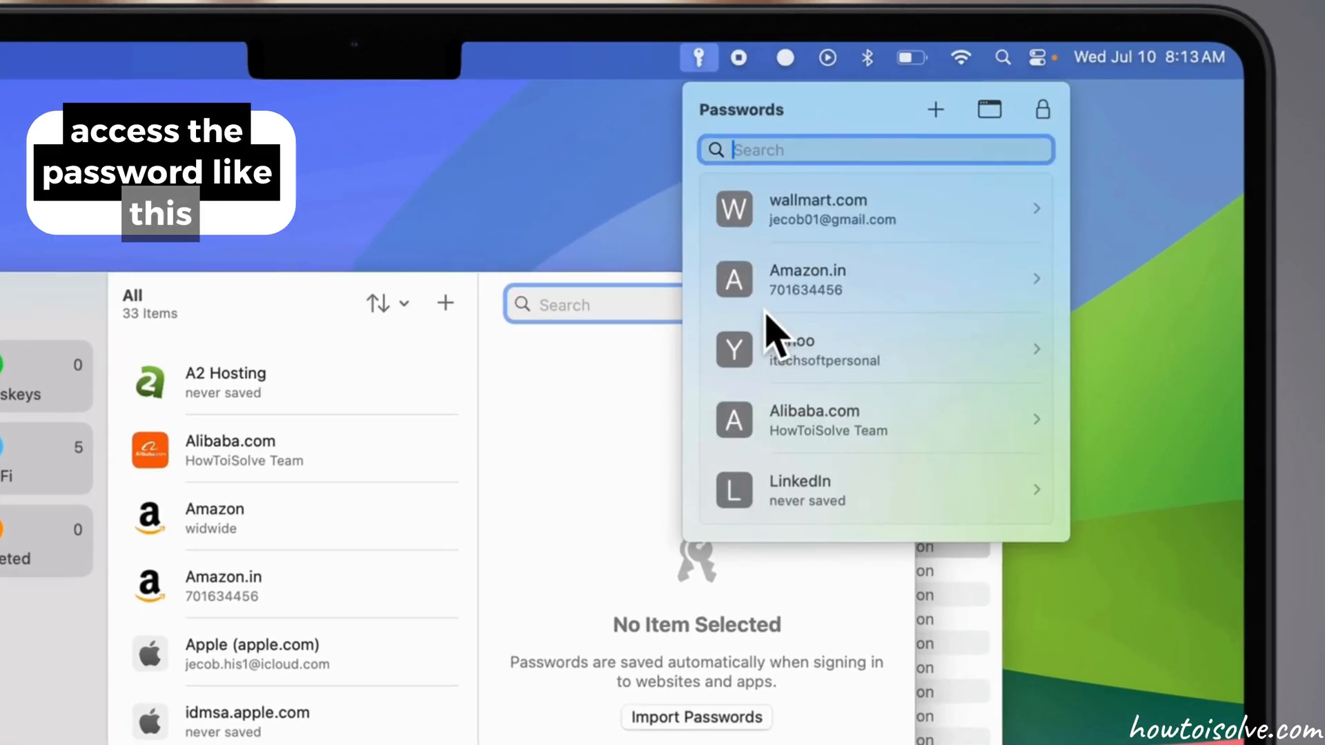
{"action": "mouse_move", "coordinate": [892, 477]}
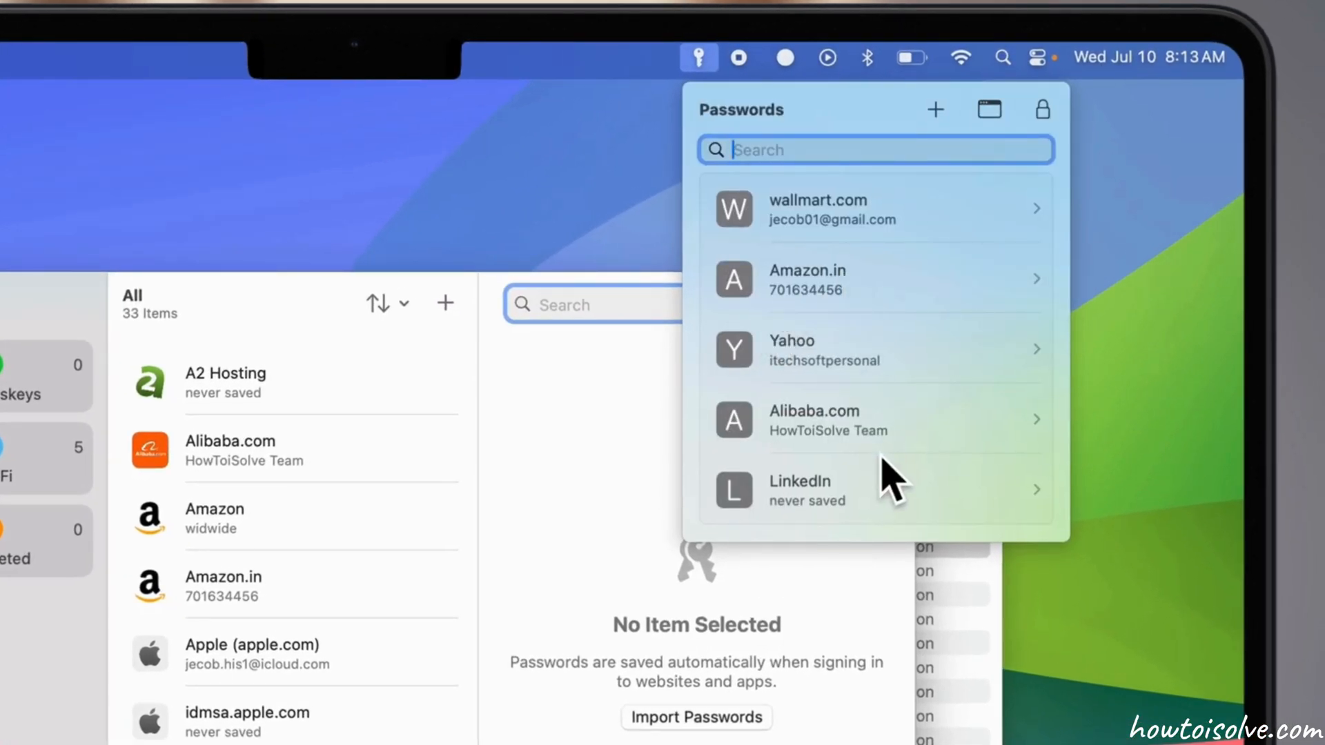
{"action": "mouse_move", "coordinate": [950, 359]}
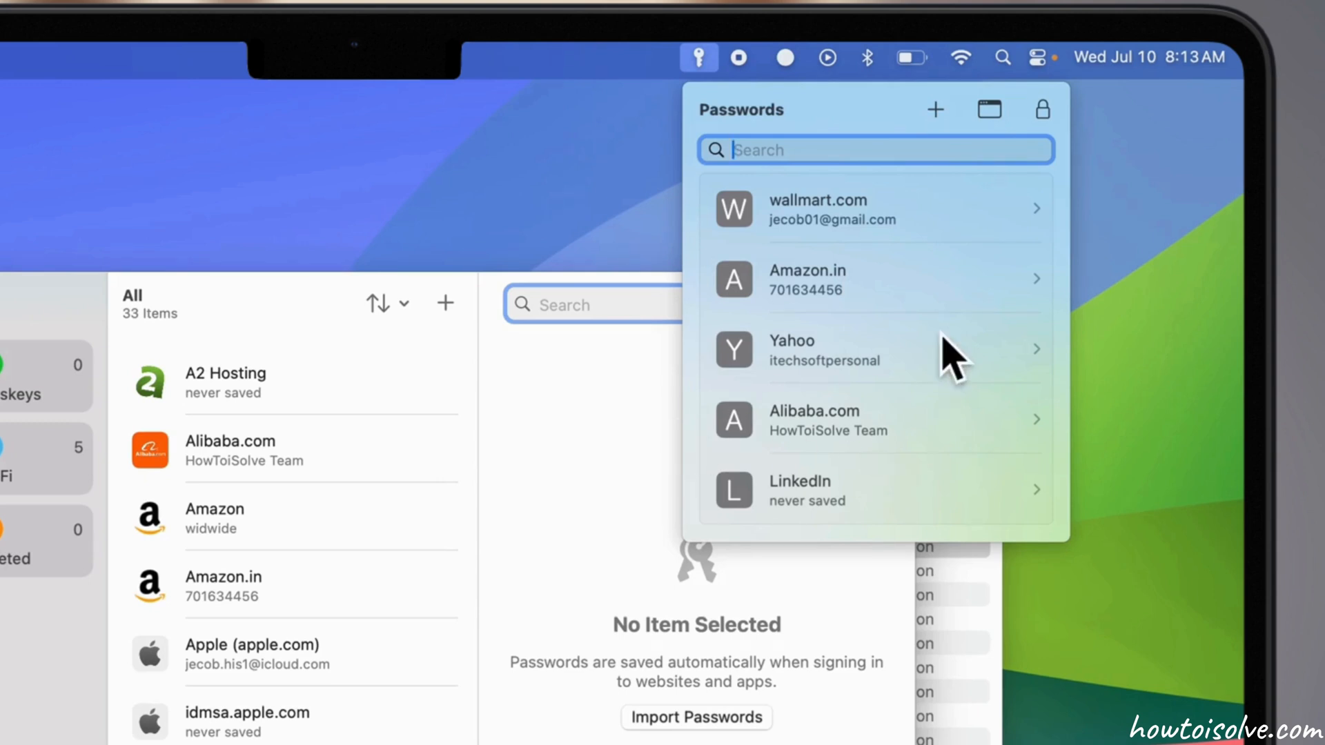
{"action": "left_click", "coordinate": [816, 200]}
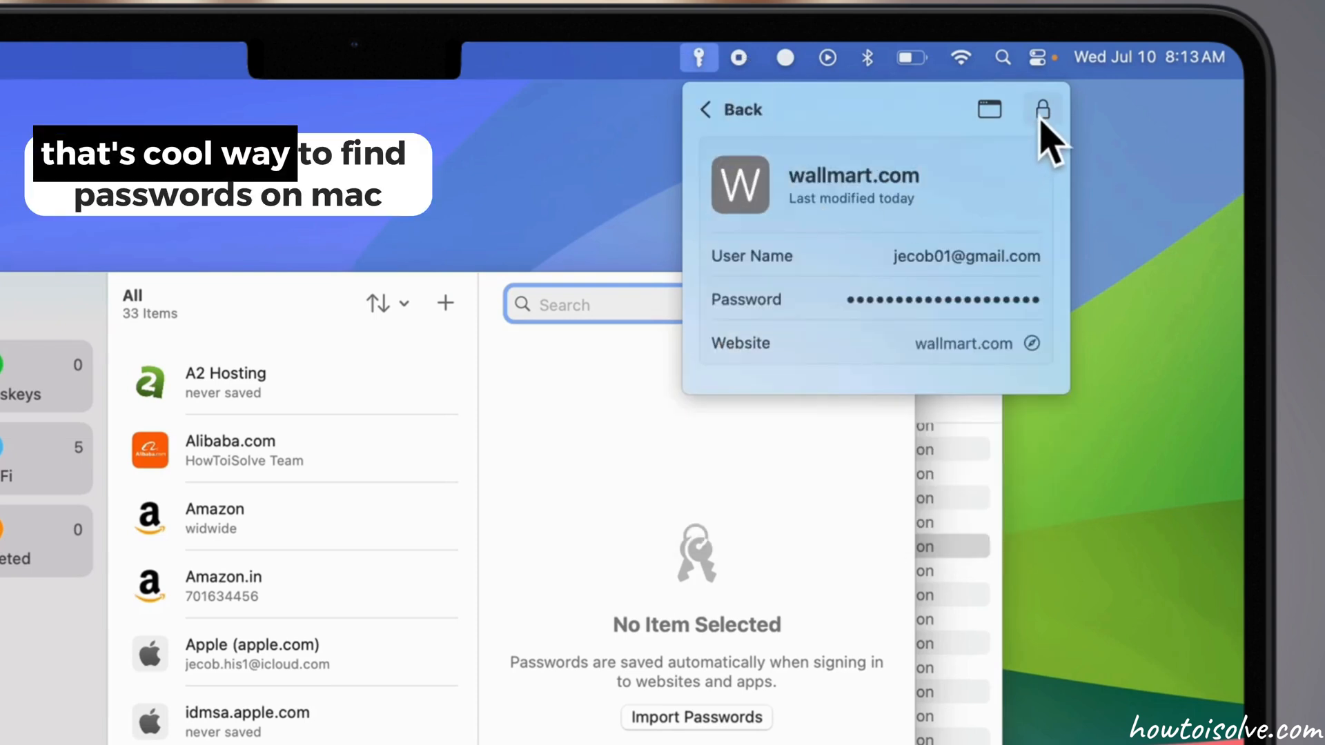
{"action": "left_click", "coordinate": [1043, 110]}
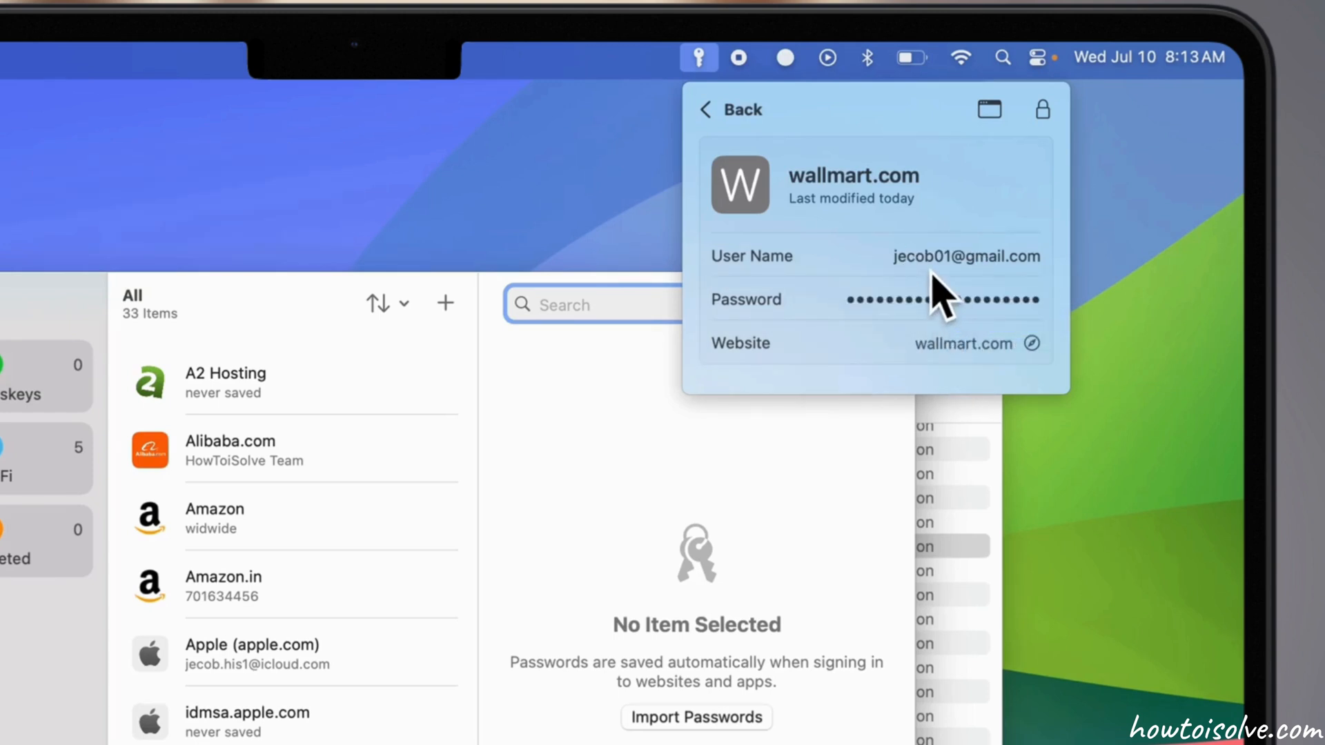
{"action": "left_click", "coordinate": [715, 110]}
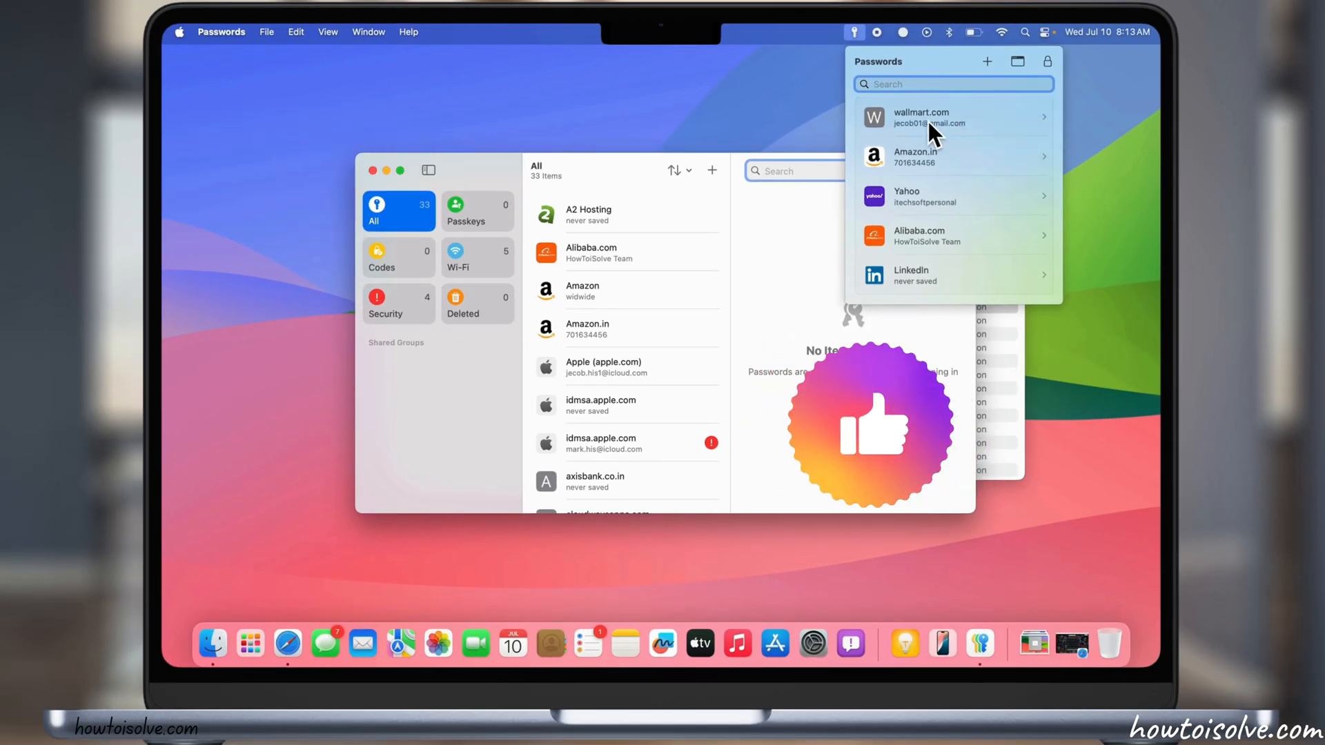
{"action": "left_click", "coordinate": [954, 117]}
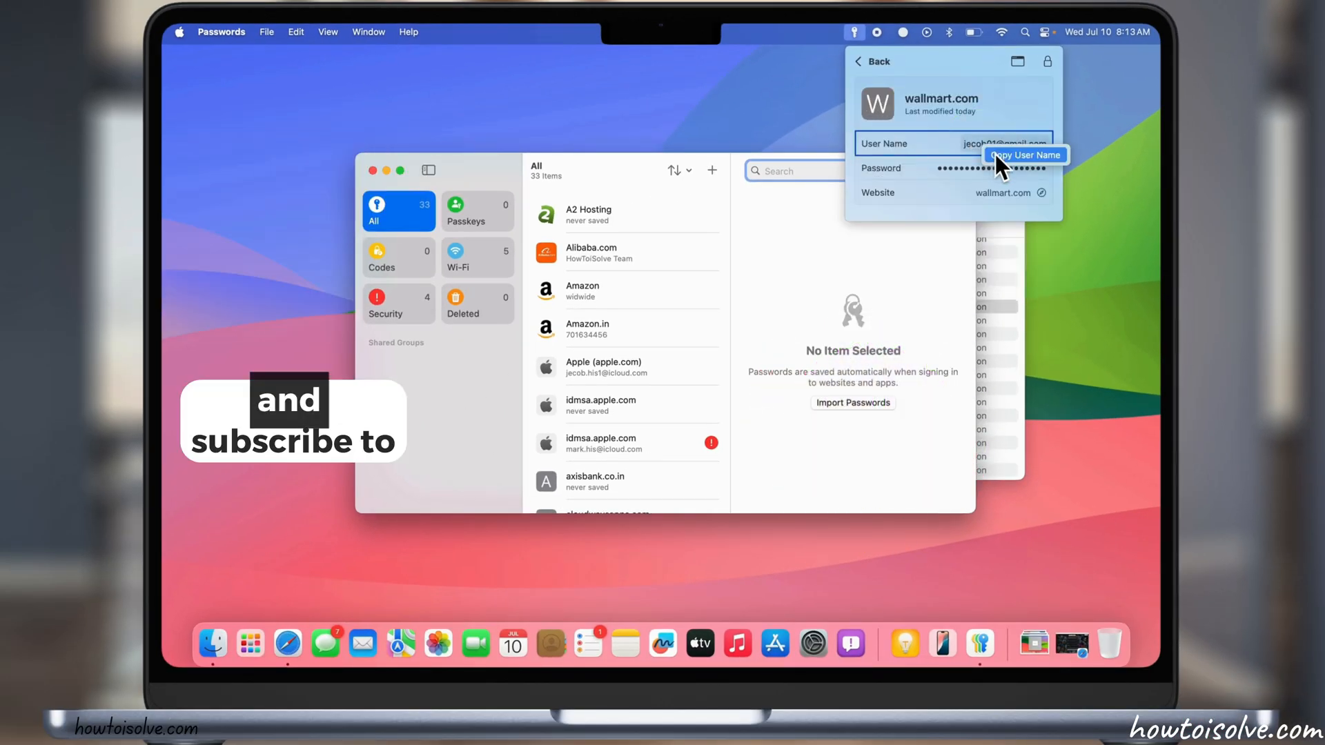